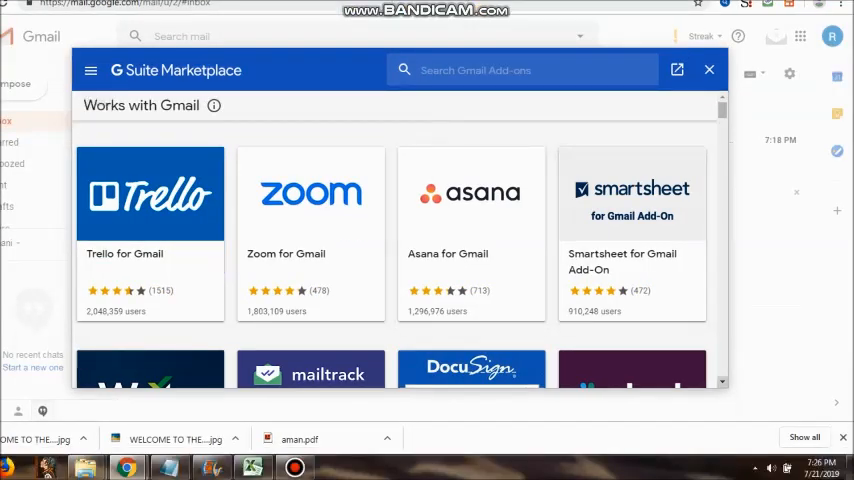
- Scroll the Works with Gmail add-ons list down to the Wrike for Gmail card
{"action": "scroll", "scroll_direction": "down", "scroll_amount": 3}
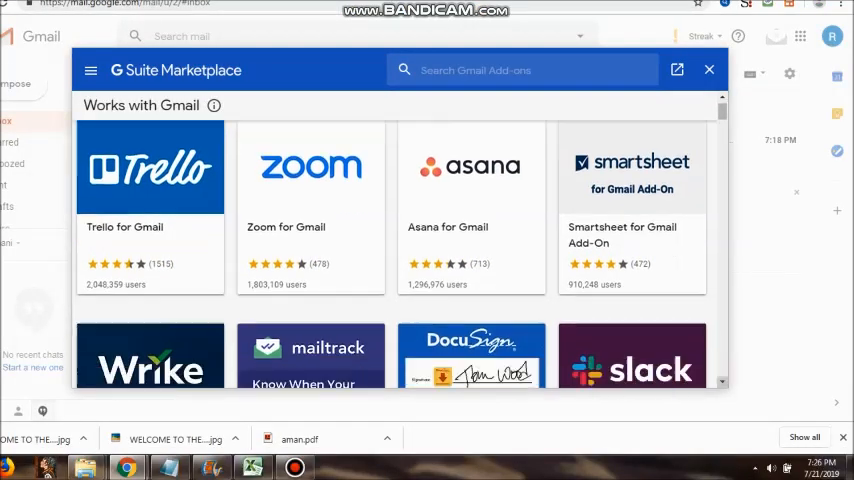
{"action": "scroll", "scroll_direction": "down", "scroll_amount": 3}
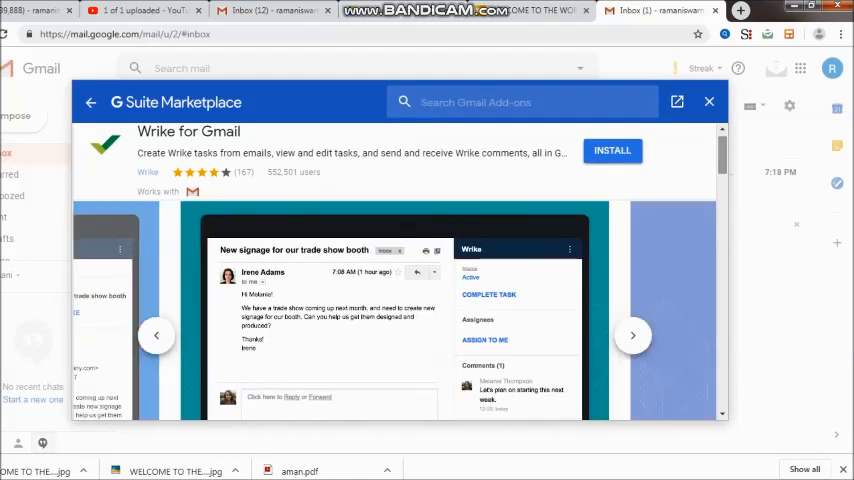
- Scroll down to the Wrike for Gmail Overview and expand it with READ MORE
{"action": "scroll", "scroll_direction": "down", "scroll_amount": 3}
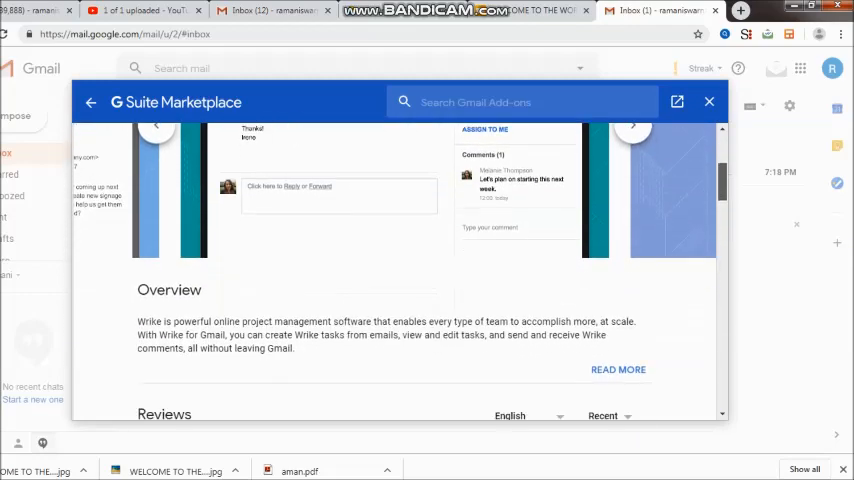
{"action": "scroll", "scroll_direction": "down", "scroll_amount": 3}
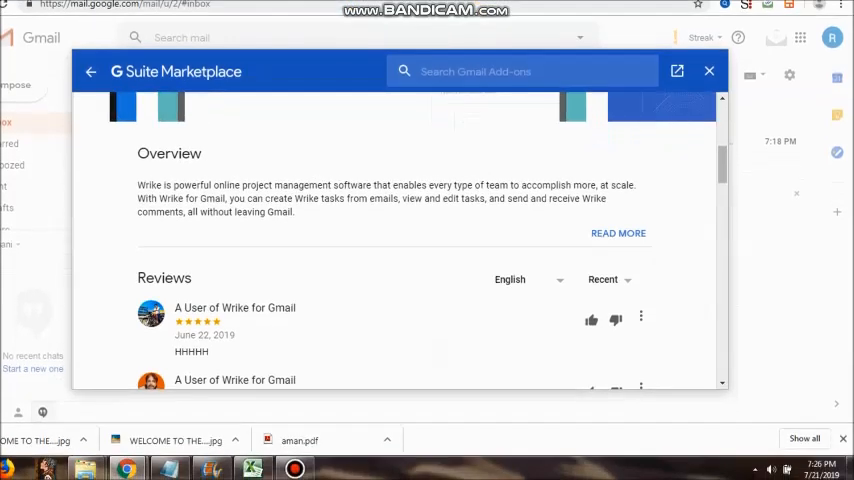
{"action": "left_click", "coordinate": [618, 233]}
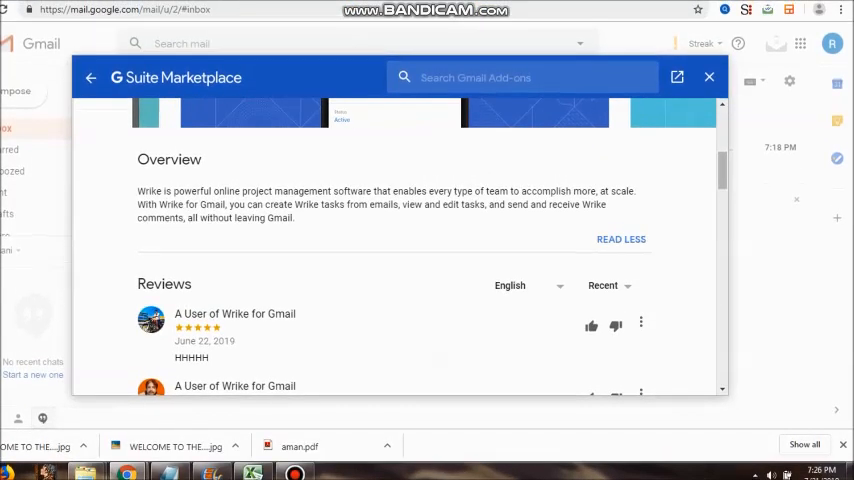
{"action": "left_click", "coordinate": [621, 239]}
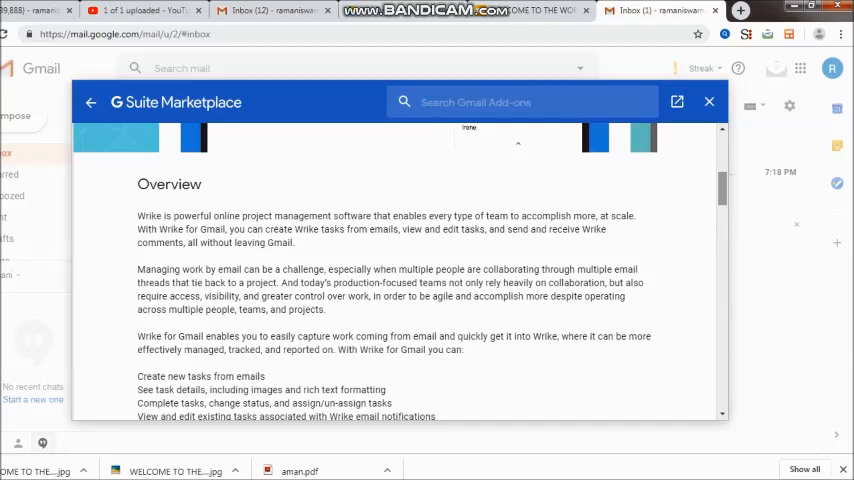
{"action": "scroll", "scroll_direction": "down", "scroll_amount": 3}
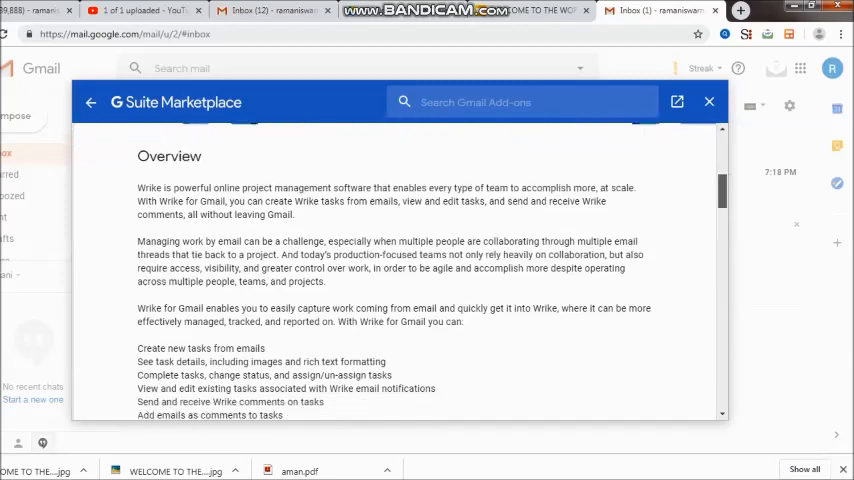
{"action": "scroll", "scroll_direction": "down", "scroll_amount": 3}
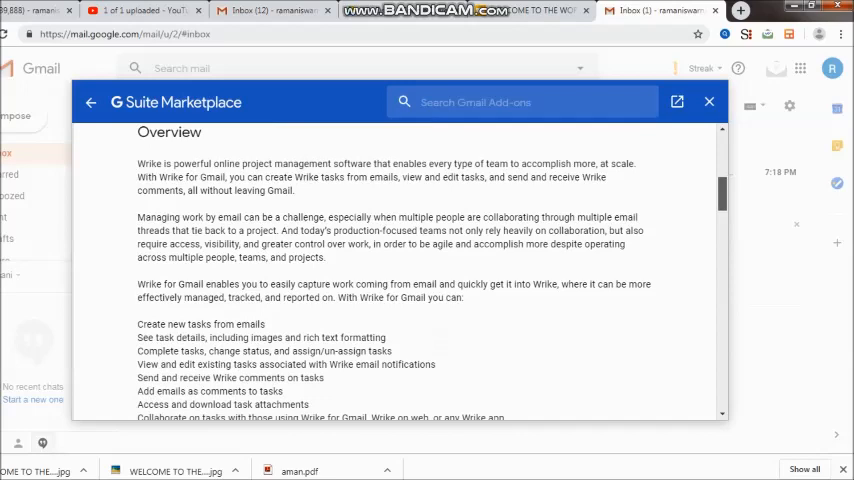
{"action": "scroll", "scroll_direction": "down", "scroll_amount": 3}
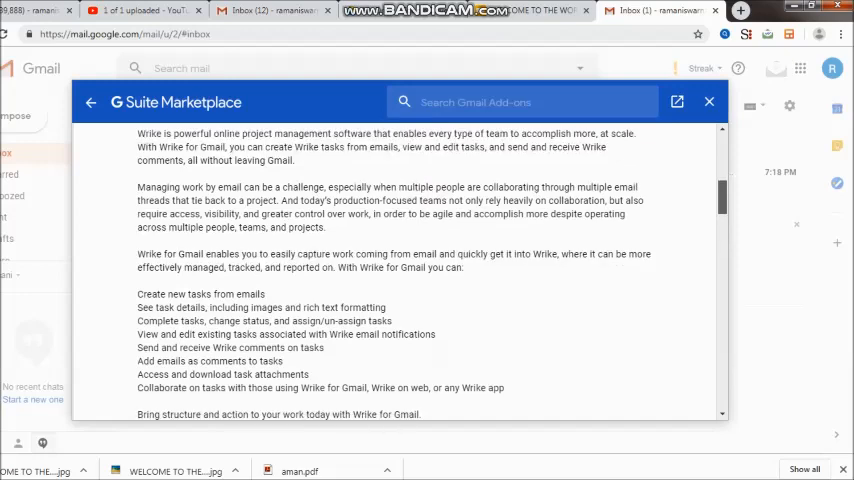
{"action": "scroll", "scroll_direction": "down", "scroll_amount": 3}
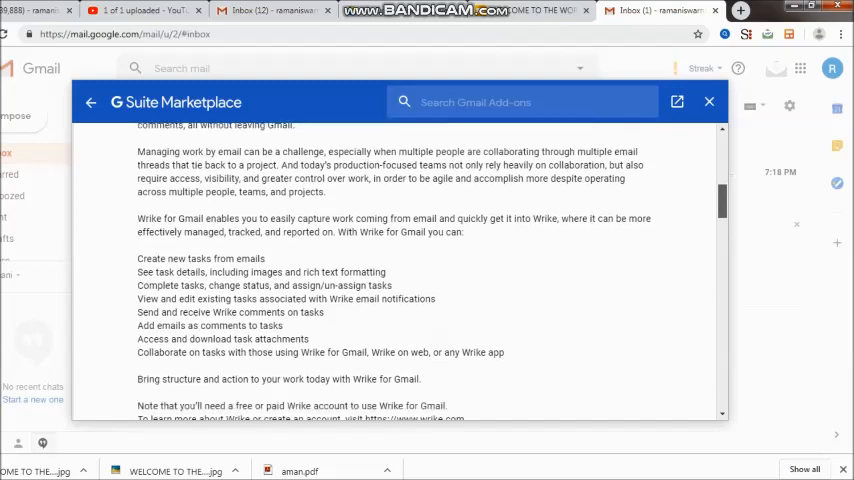
{"action": "scroll", "scroll_direction": "down", "scroll_amount": 3}
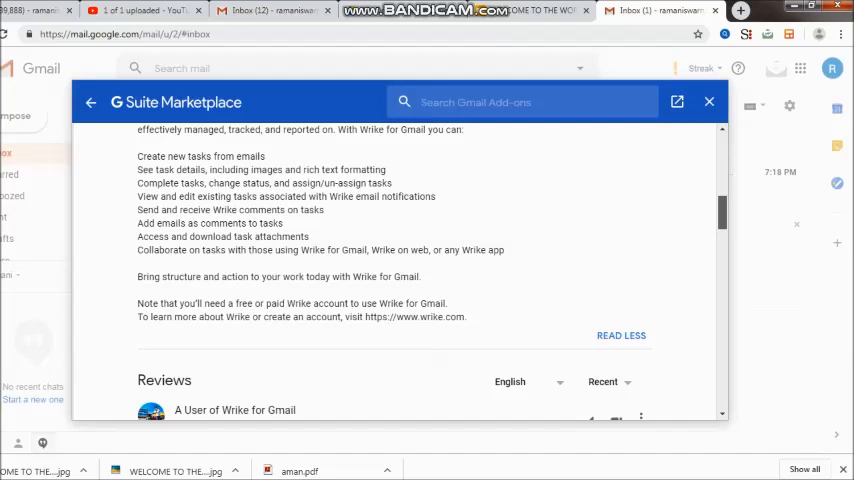
{"action": "scroll", "scroll_direction": "down", "scroll_amount": 3}
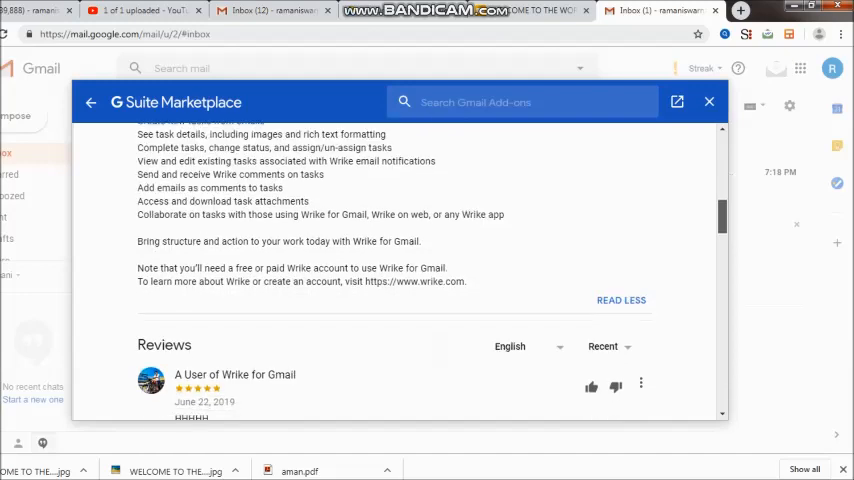
- Scroll through reviews and replies, past uninstall questions, to the December 2018 'lovely' review
{"action": "scroll", "scroll_direction": "down", "scroll_amount": 3}
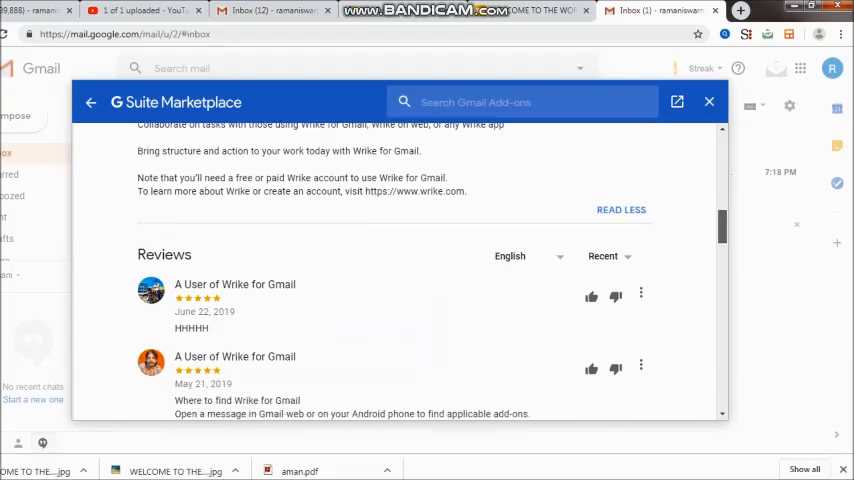
{"action": "scroll", "scroll_direction": "down", "scroll_amount": 3}
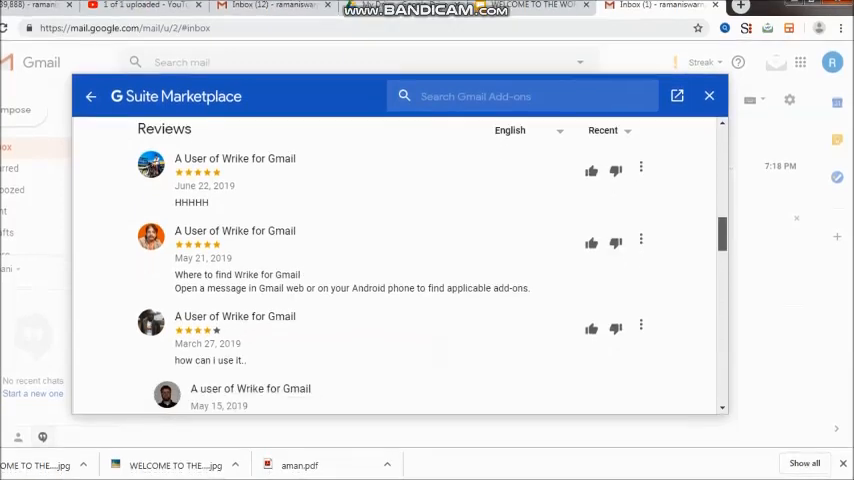
{"action": "scroll", "scroll_direction": "down", "scroll_amount": 3}
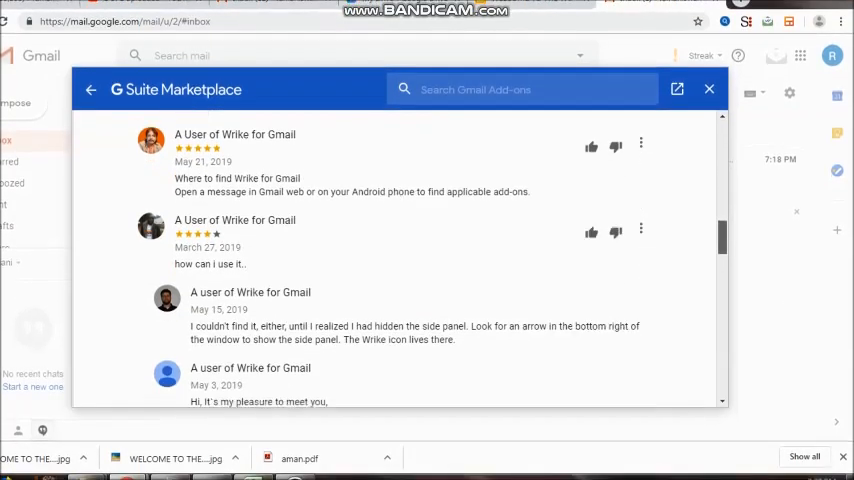
{"action": "scroll", "scroll_direction": "down", "scroll_amount": 3}
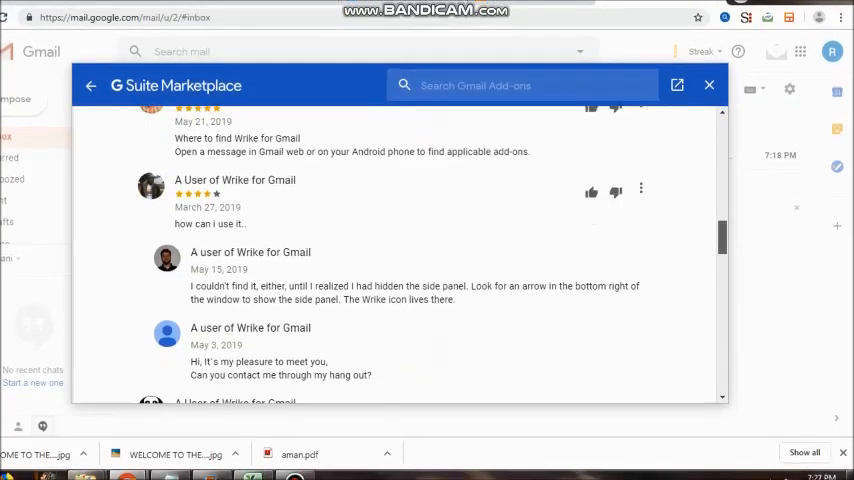
{"action": "scroll", "scroll_direction": "down", "scroll_amount": 3}
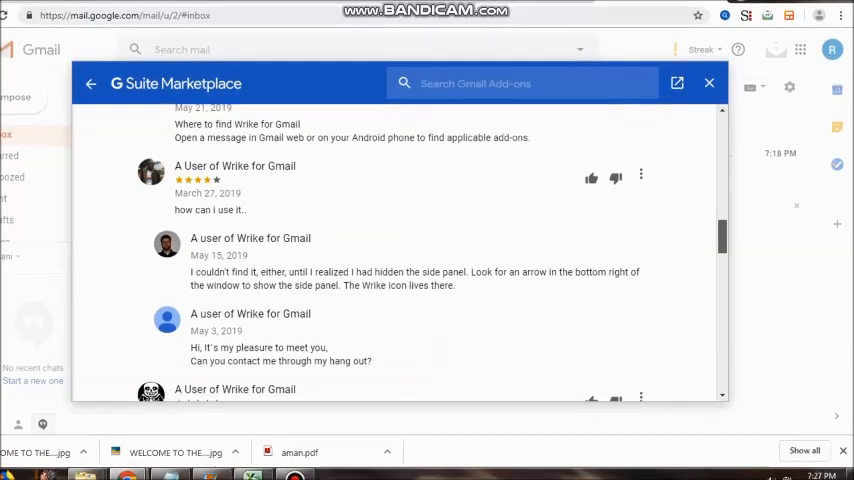
{"action": "scroll", "scroll_direction": "down", "scroll_amount": 3}
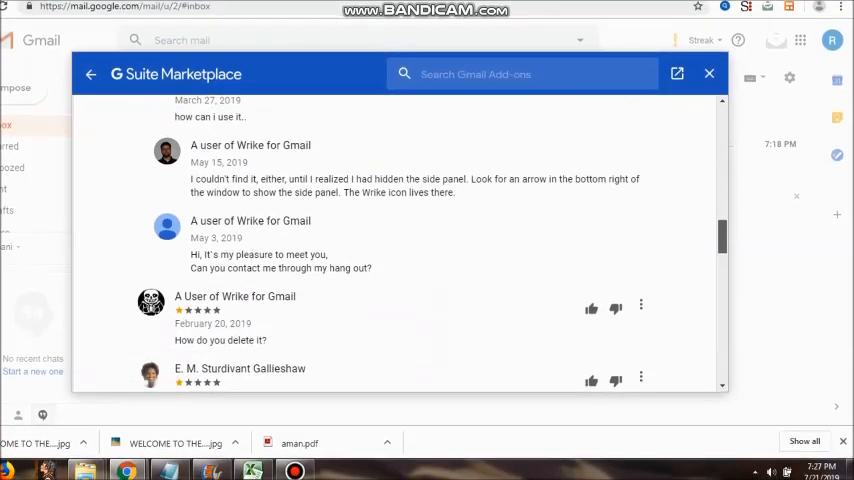
{"action": "scroll", "scroll_direction": "down", "scroll_amount": 3}
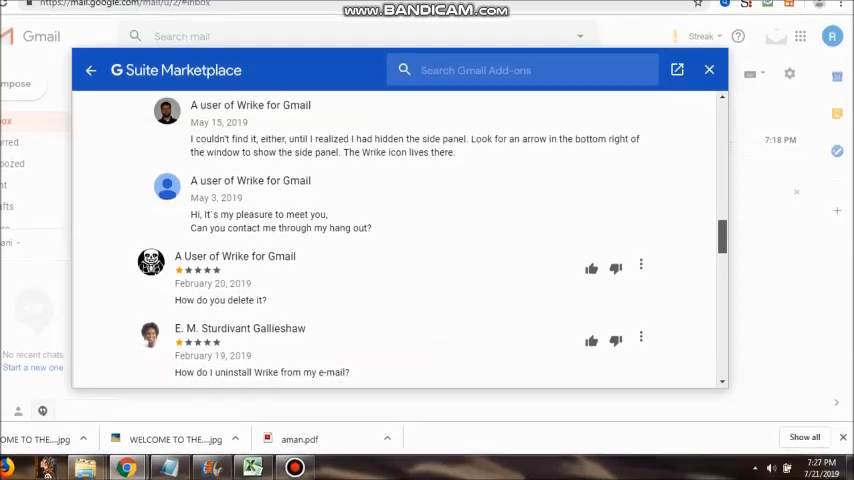
{"action": "scroll", "scroll_direction": "down", "scroll_amount": 3}
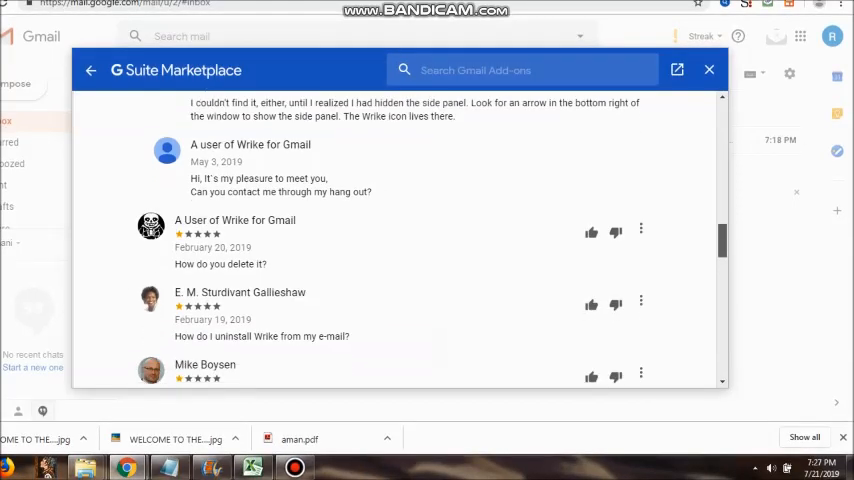
{"action": "scroll", "scroll_direction": "down", "scroll_amount": 3}
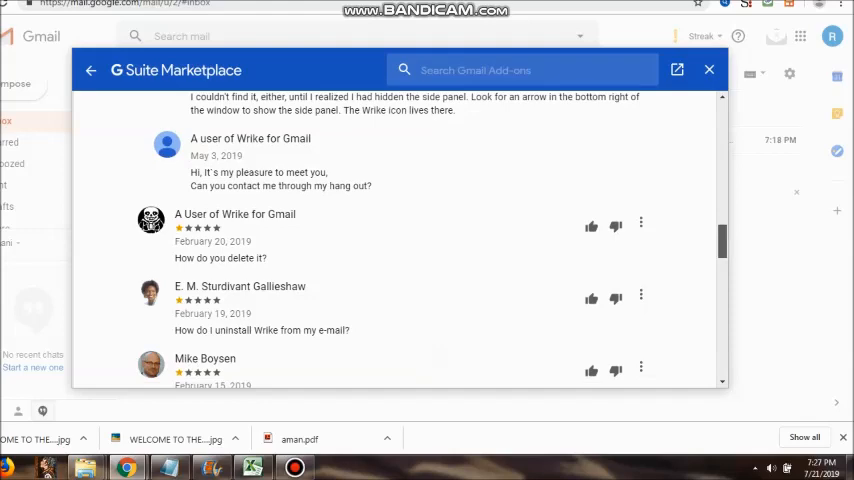
{"action": "scroll", "scroll_direction": "down", "scroll_amount": 3}
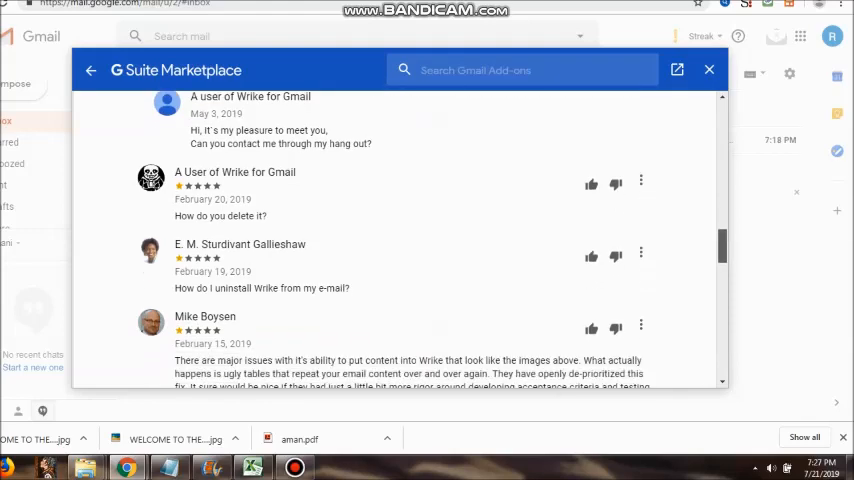
{"action": "scroll", "scroll_direction": "down", "scroll_amount": 3}
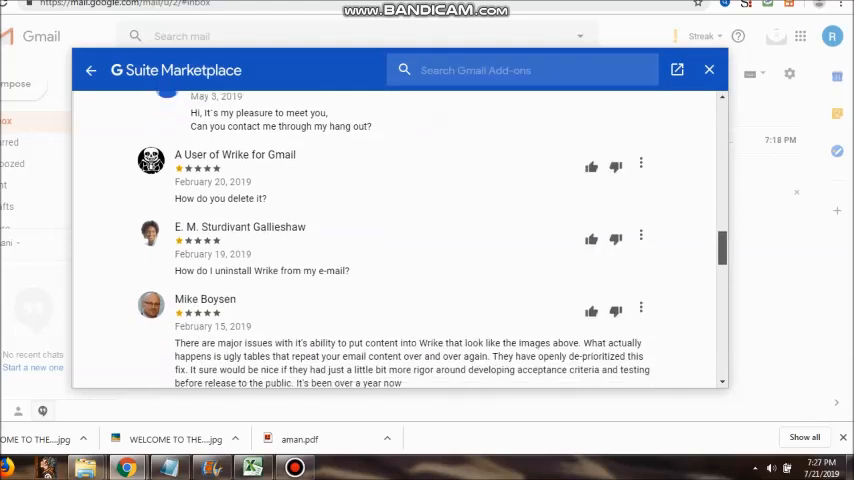
{"action": "scroll", "scroll_direction": "down", "scroll_amount": 3}
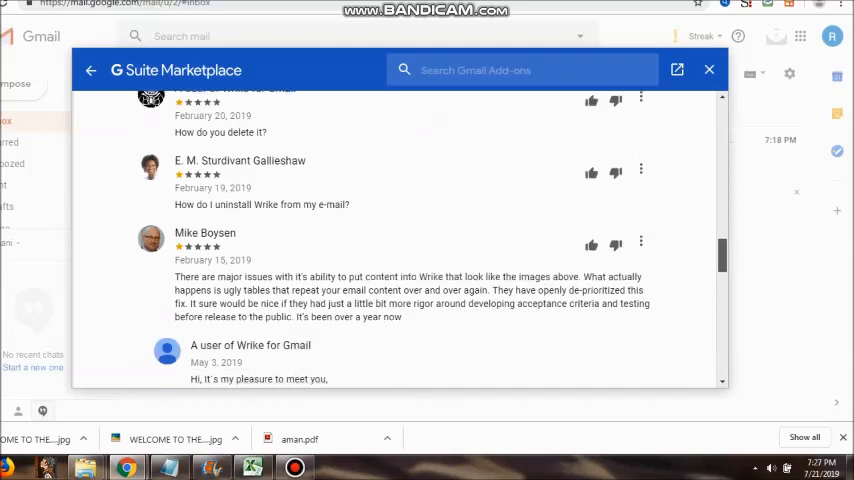
{"action": "scroll", "scroll_direction": "down", "scroll_amount": 3}
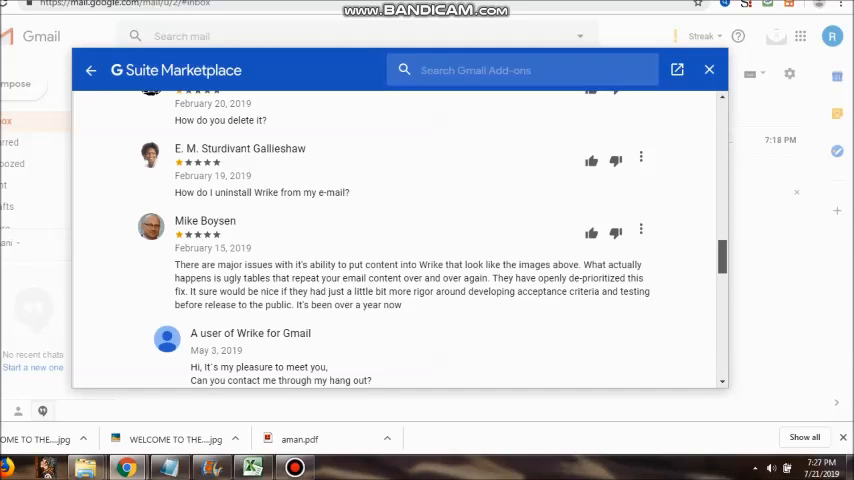
{"action": "scroll", "scroll_direction": "down", "scroll_amount": 3}
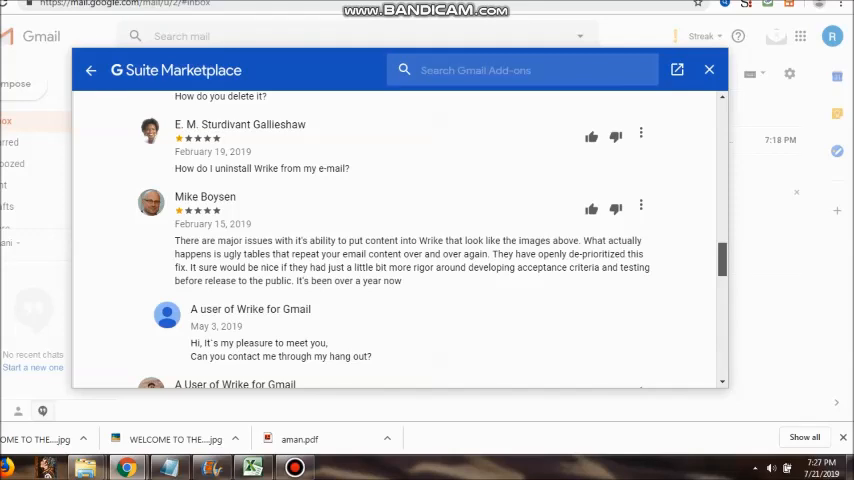
{"action": "scroll", "scroll_direction": "down", "scroll_amount": 3}
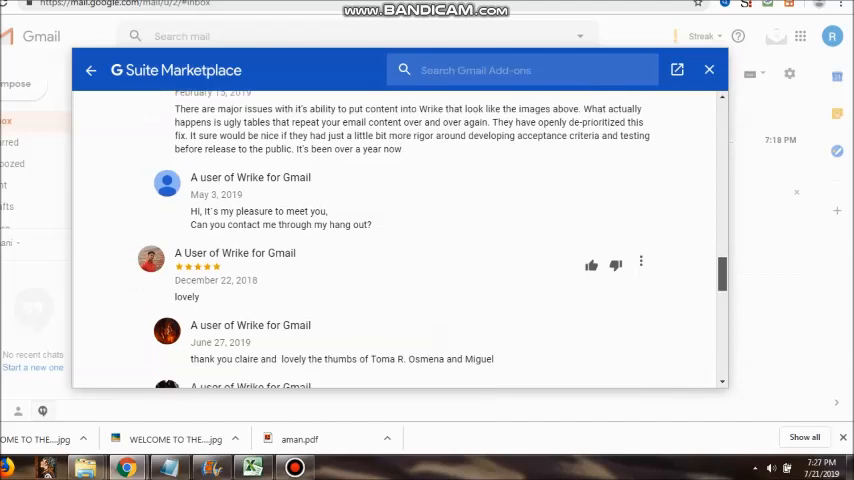
- Scroll the reviews down to the bottom pagination showing reviews 1–10 of 38
{"action": "scroll", "scroll_direction": "down", "scroll_amount": 3}
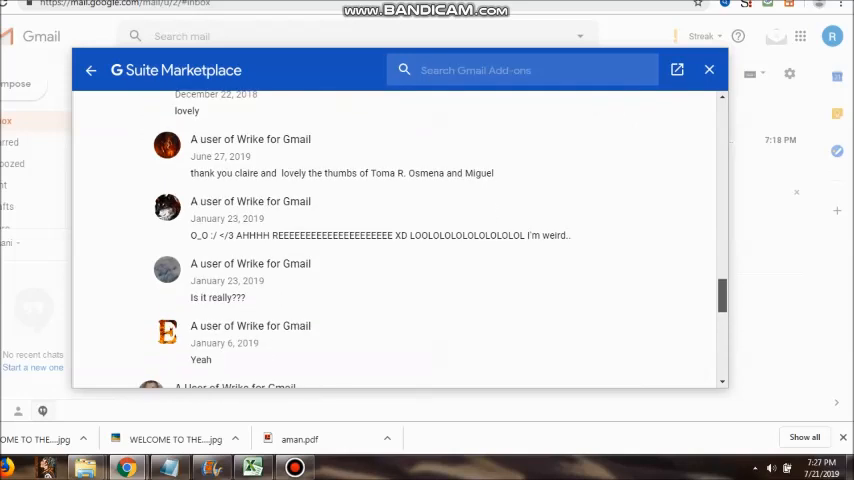
{"action": "scroll", "scroll_direction": "down", "scroll_amount": 3}
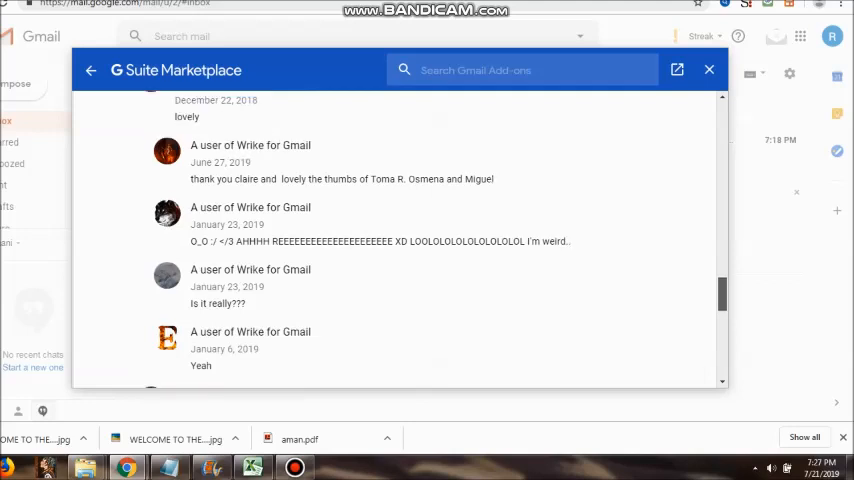
{"action": "scroll", "scroll_direction": "down", "scroll_amount": 3}
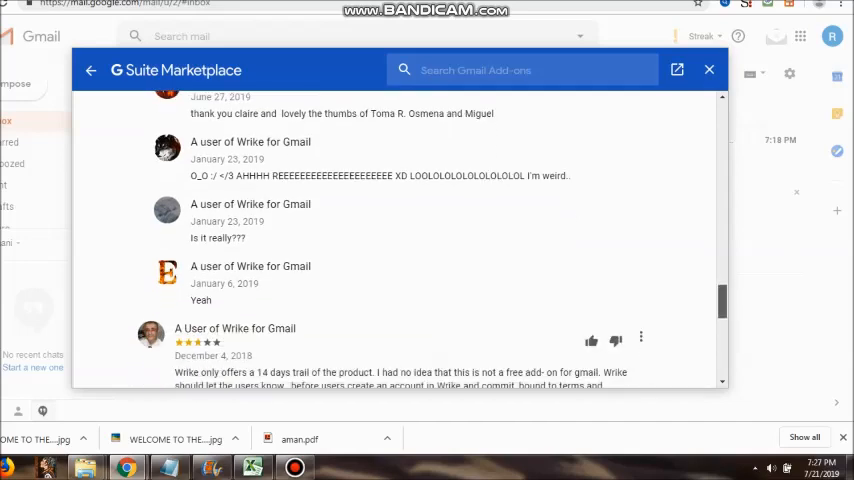
{"action": "scroll", "scroll_direction": "down", "scroll_amount": 3}
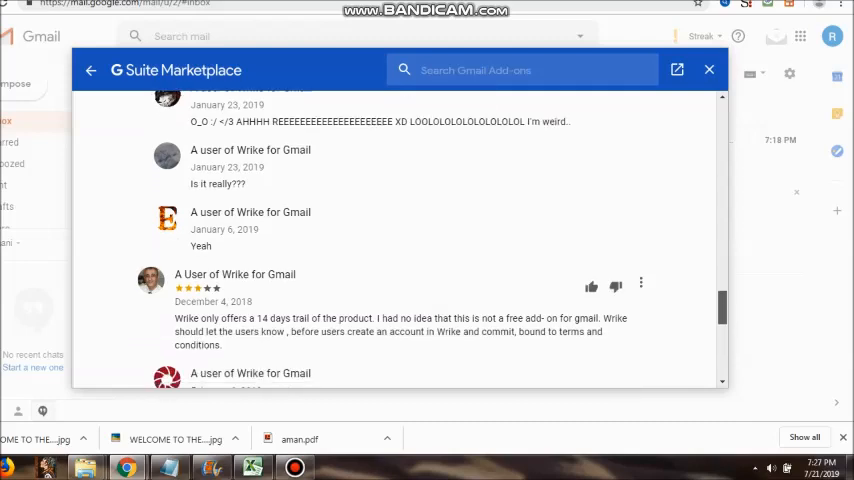
{"action": "scroll", "scroll_direction": "down", "scroll_amount": 3}
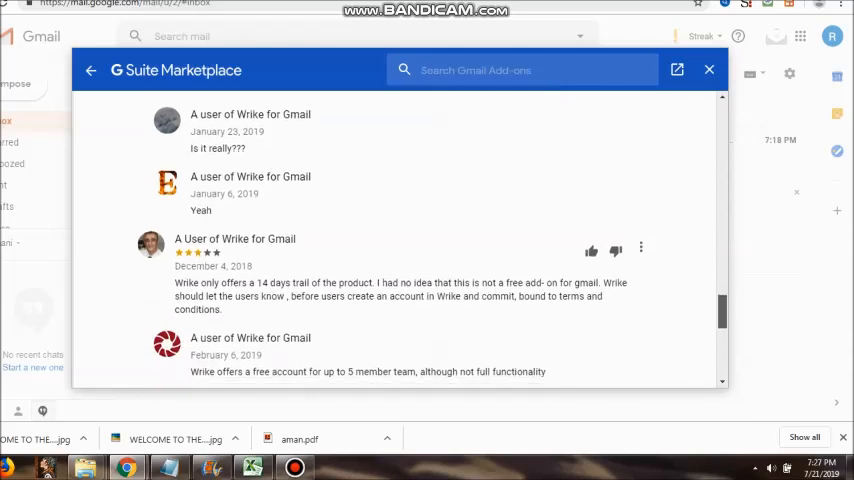
{"action": "scroll", "scroll_direction": "down", "scroll_amount": 3}
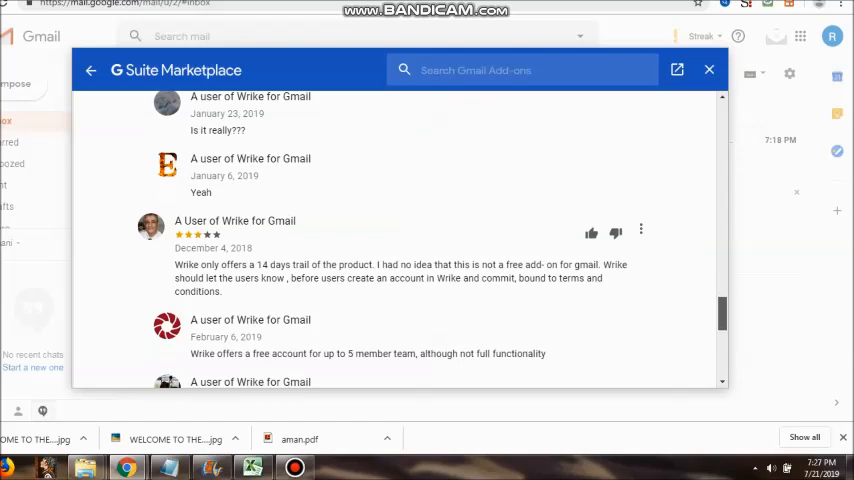
{"action": "scroll", "scroll_direction": "down", "scroll_amount": 3}
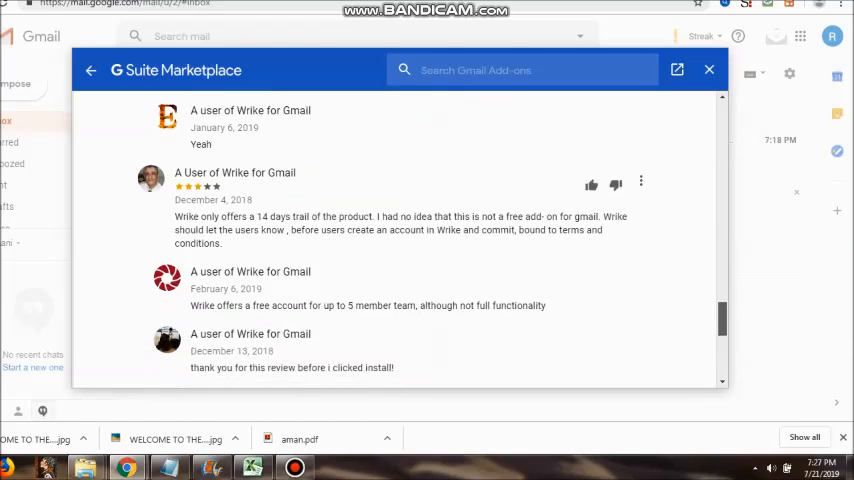
{"action": "scroll", "scroll_direction": "down", "scroll_amount": 3}
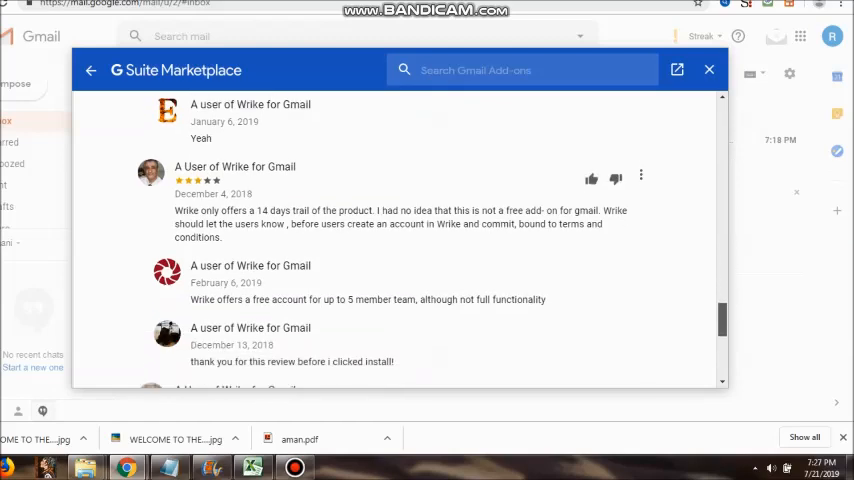
{"action": "scroll", "scroll_direction": "down", "scroll_amount": 3}
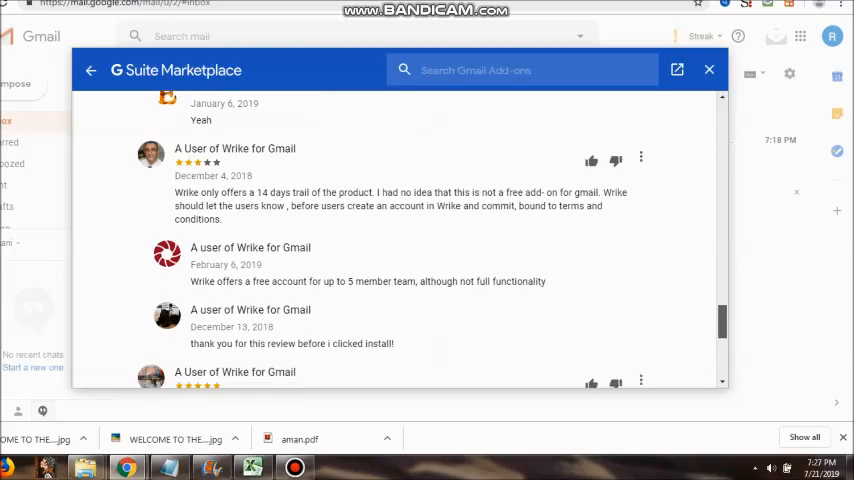
{"action": "scroll", "scroll_direction": "down", "scroll_amount": 3}
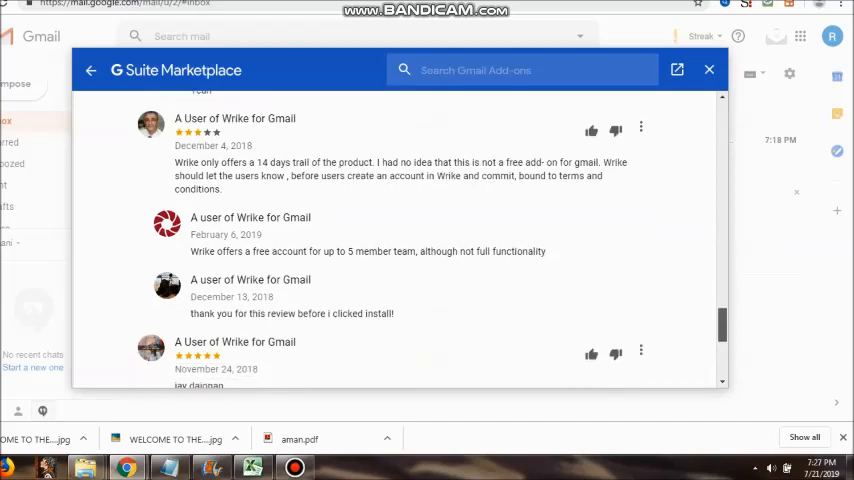
{"action": "scroll", "scroll_direction": "down", "scroll_amount": 3}
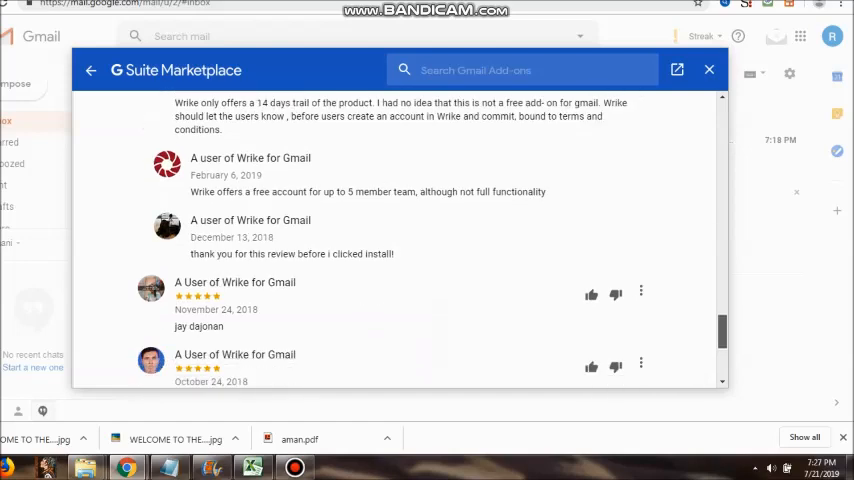
{"action": "scroll", "scroll_direction": "down", "scroll_amount": 3}
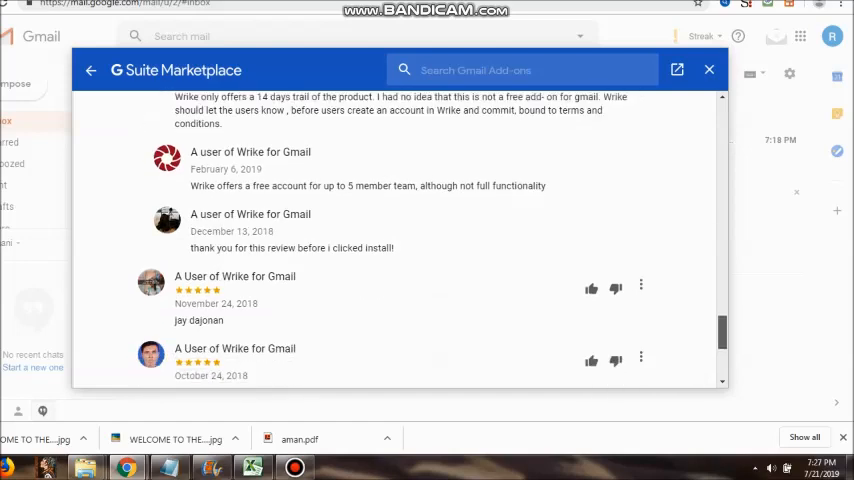
{"action": "scroll", "scroll_direction": "down", "scroll_amount": 3}
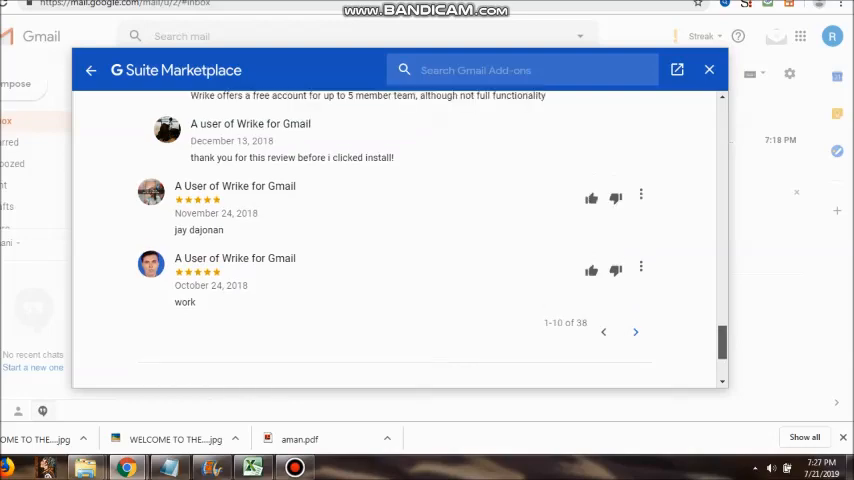
{"action": "scroll", "scroll_direction": "down", "scroll_amount": 3}
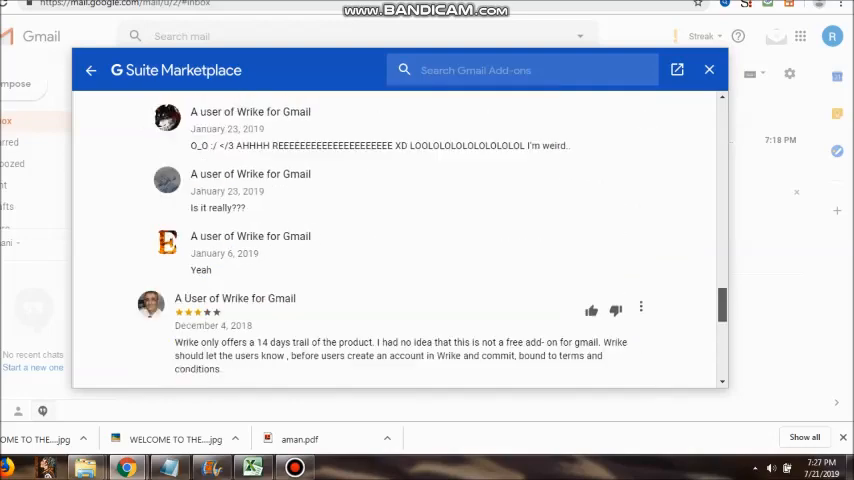